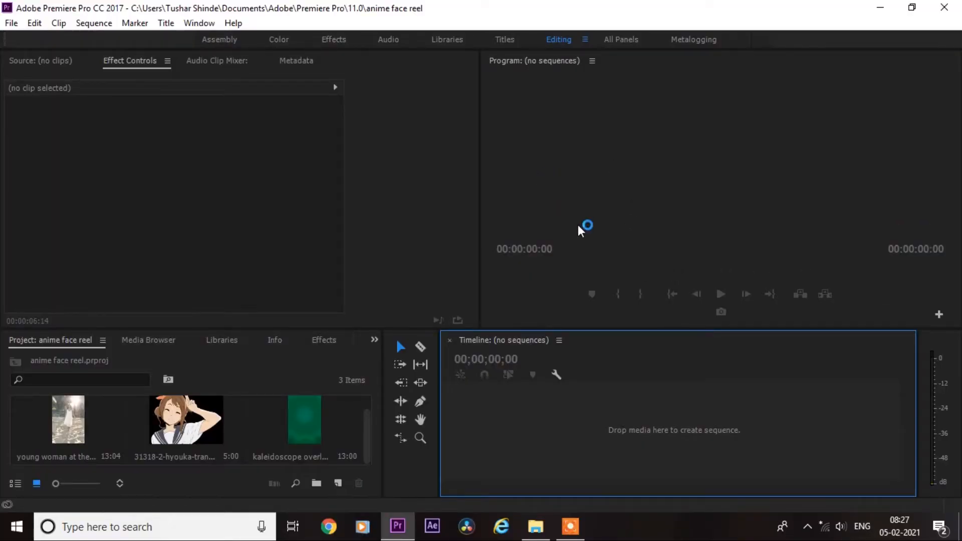
{"action": "mouse_move", "coordinate": [618, 148]}
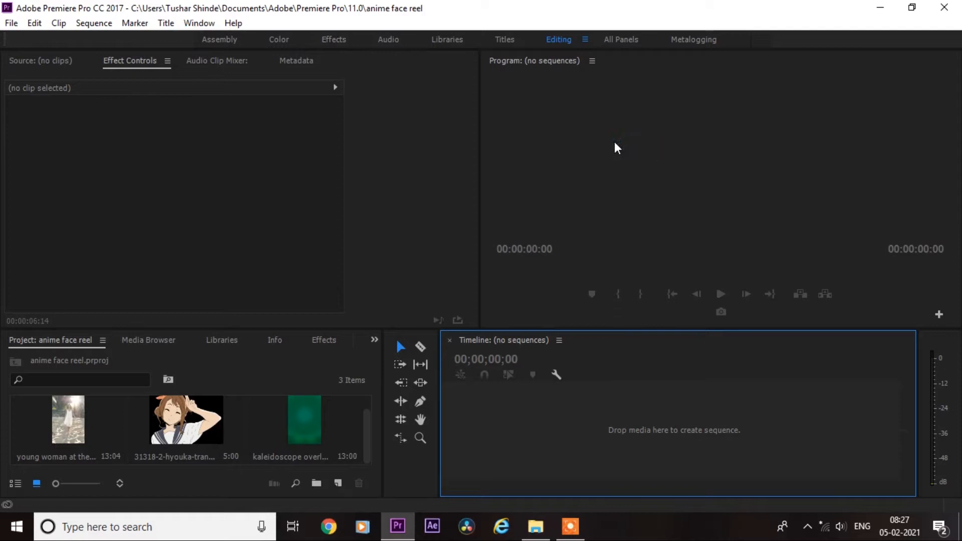
{"action": "mouse_move", "coordinate": [610, 173]}
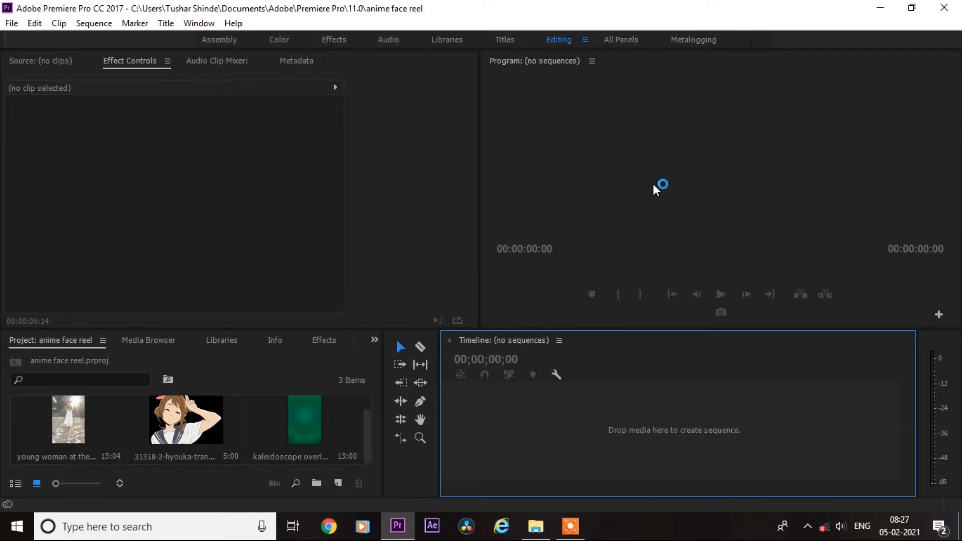
{"action": "mouse_move", "coordinate": [639, 260]}
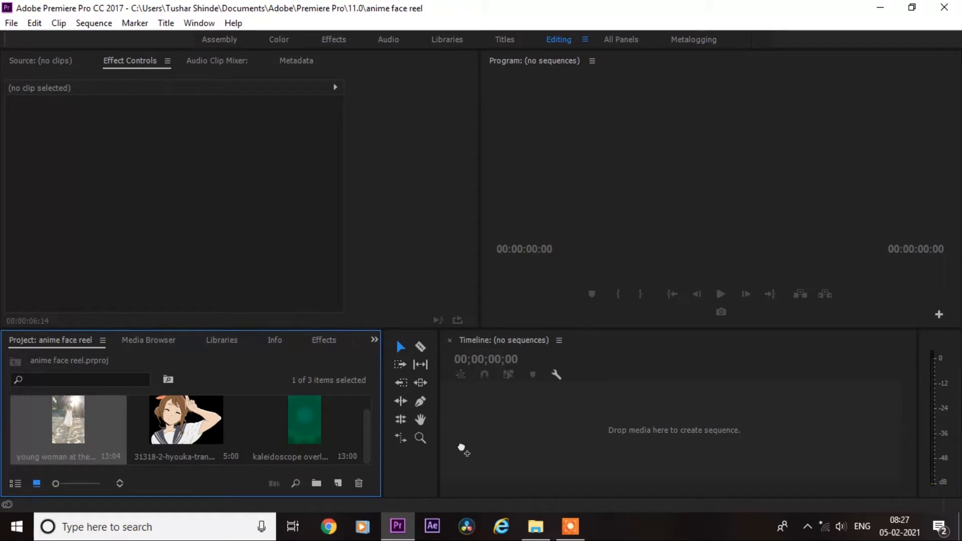
- Create a sequence from the beach clip and set the playhead to 00:00:06:12
{"action": "left_click_drag", "start_coordinate": [68, 420], "coordinate": [675, 418]}
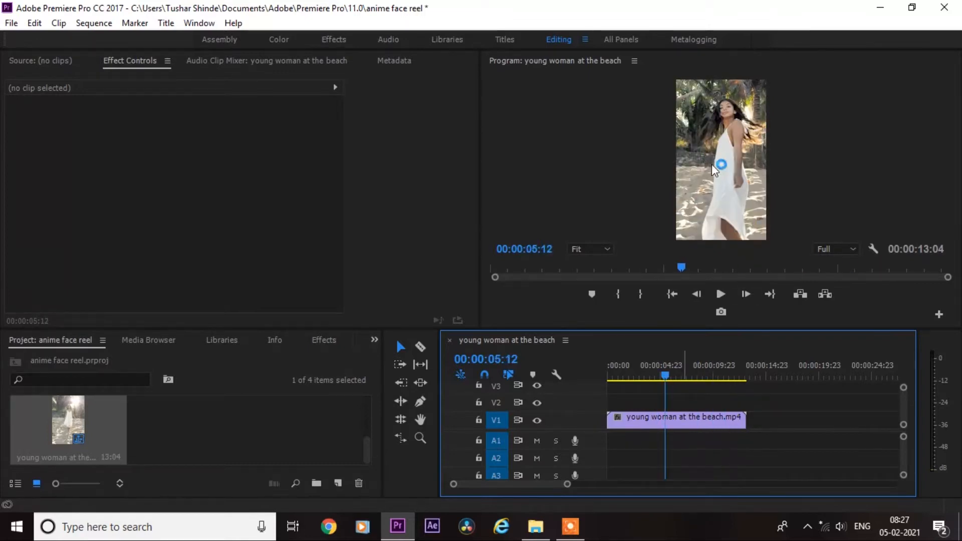
{"action": "left_click", "coordinate": [658, 377]}
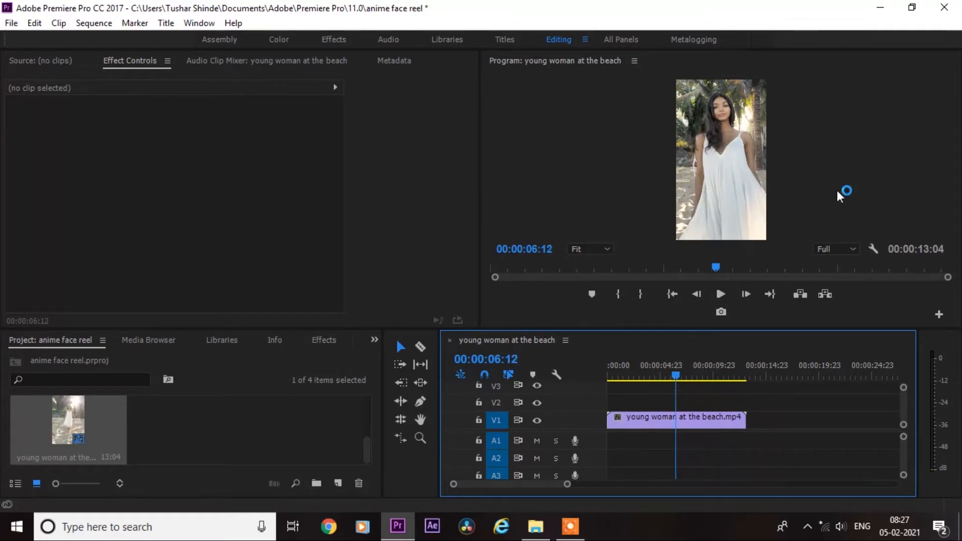
{"action": "mouse_move", "coordinate": [705, 337]}
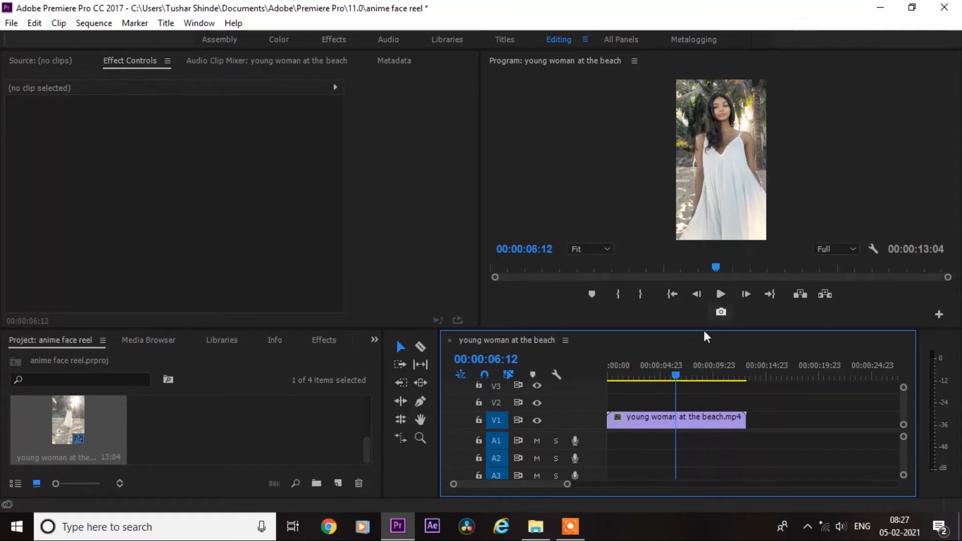
{"action": "mouse_move", "coordinate": [680, 431]}
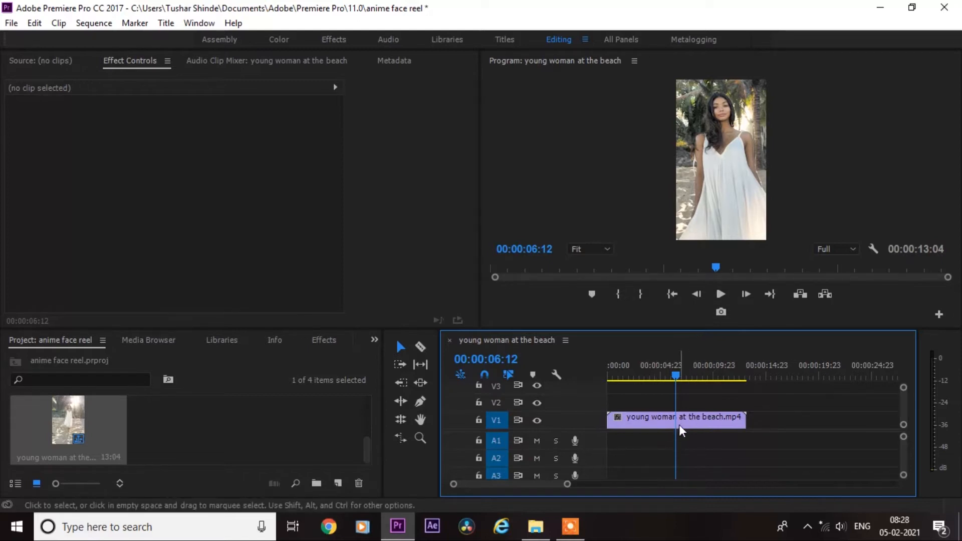
- Apply Add Frame Hold to the V1 beach clip at 6:12
{"action": "right_click", "coordinate": [682, 430]}
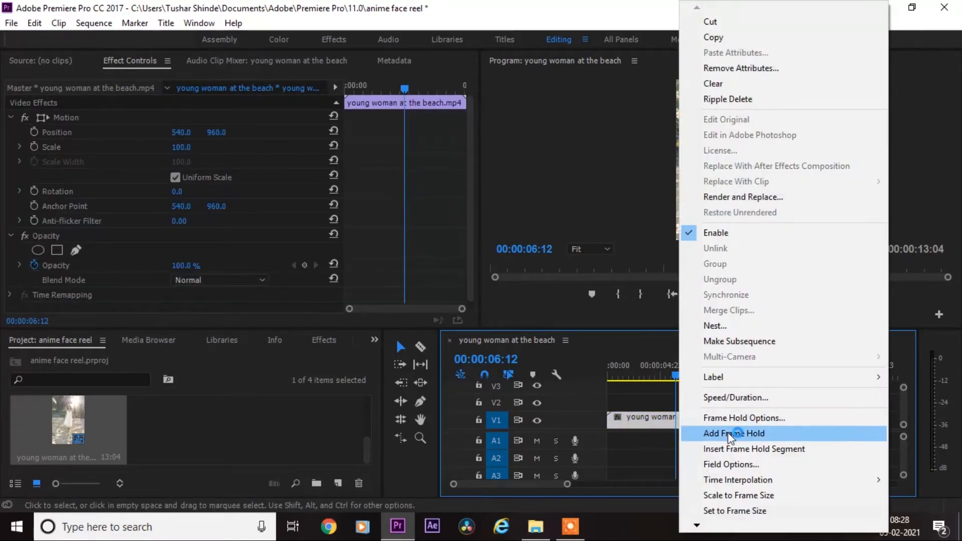
{"action": "left_click", "coordinate": [734, 433]}
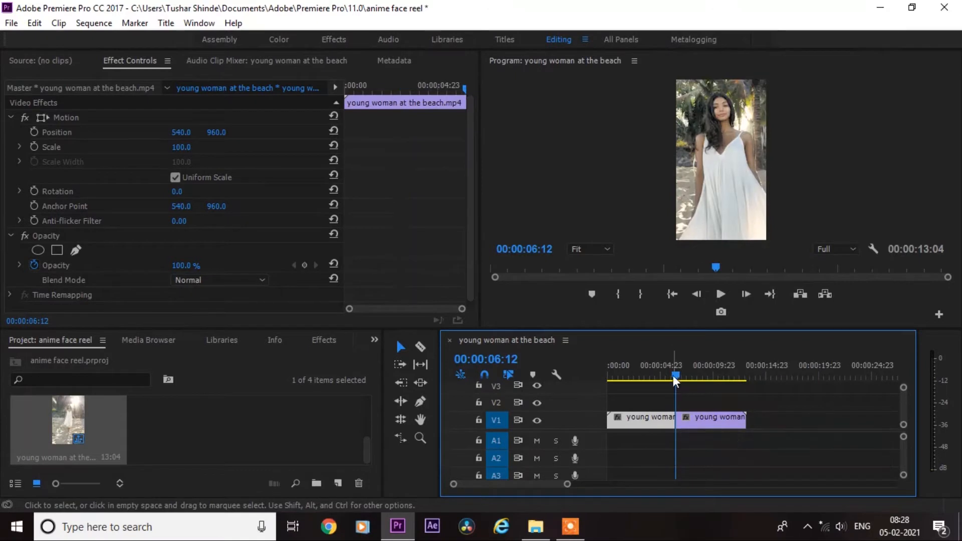
{"action": "left_click", "coordinate": [720, 294]}
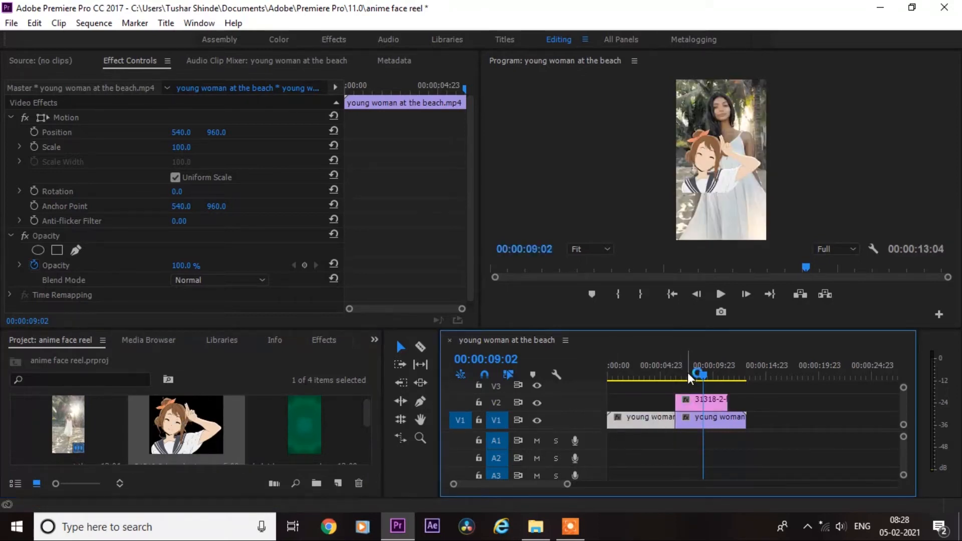
- Move the playhead into the hyouka PNG clip on V2 and select it
{"action": "left_click", "coordinate": [692, 376]}
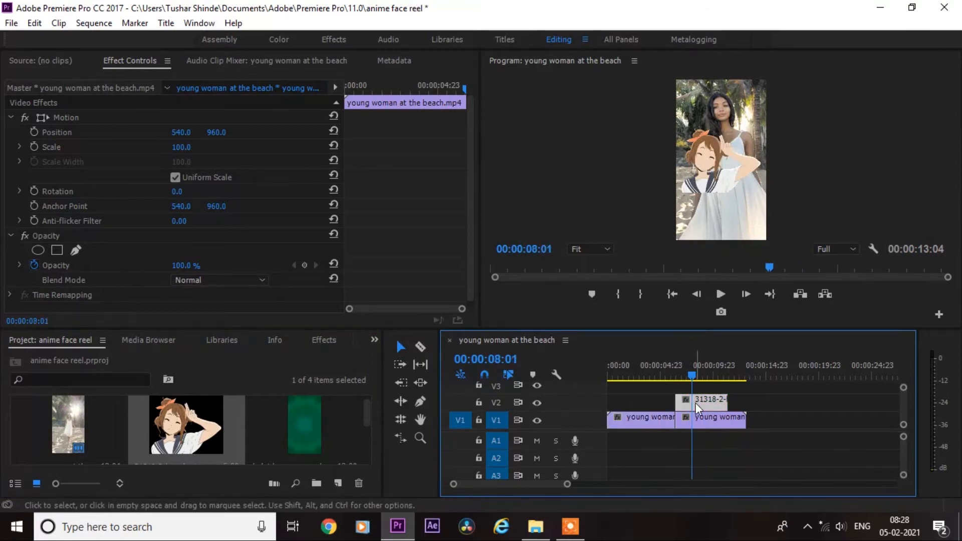
{"action": "left_click", "coordinate": [706, 399]}
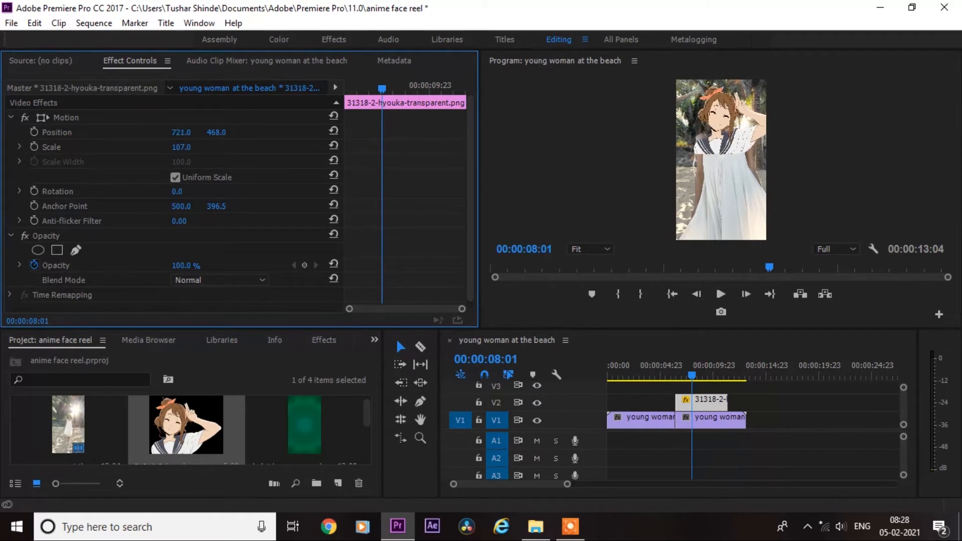
- Set the anime image to position 750, 388, scale 109, rotation 1.0°
{"action": "left_click_drag", "start_coordinate": [180, 132], "coordinate": [187, 131]}
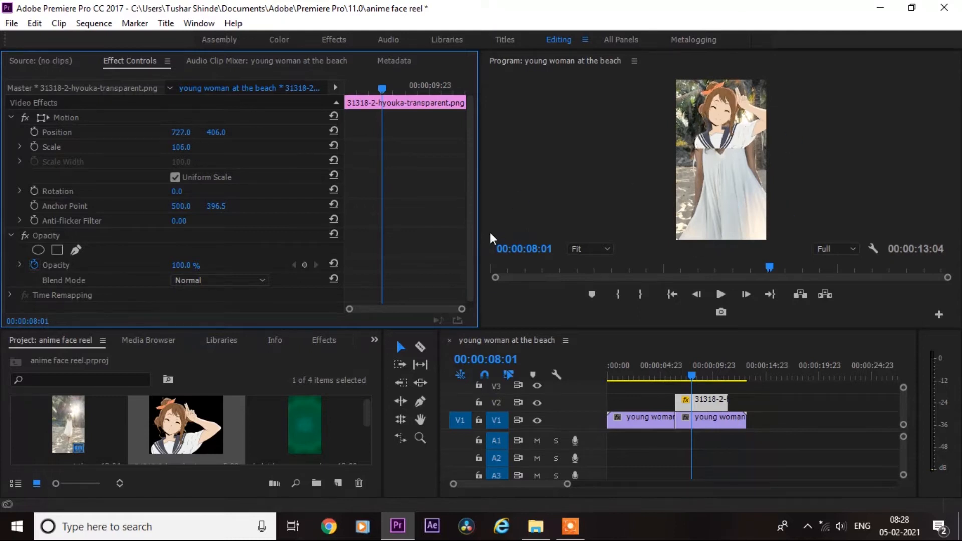
{"action": "type", "text": "1.0"}
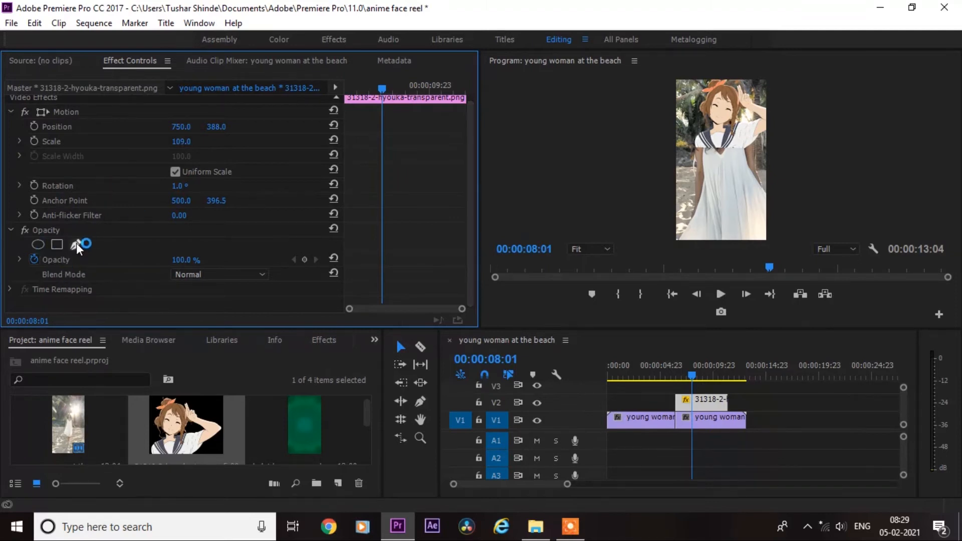
- Start a pen mask on the anime image's Opacity around the collar
{"action": "left_click", "coordinate": [56, 244]}
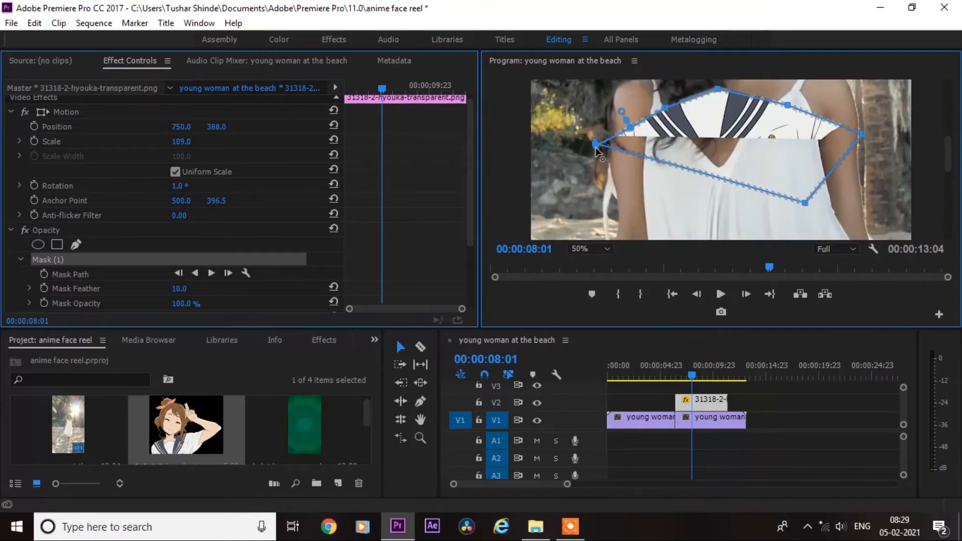
{"action": "mouse_move", "coordinate": [467, 205]}
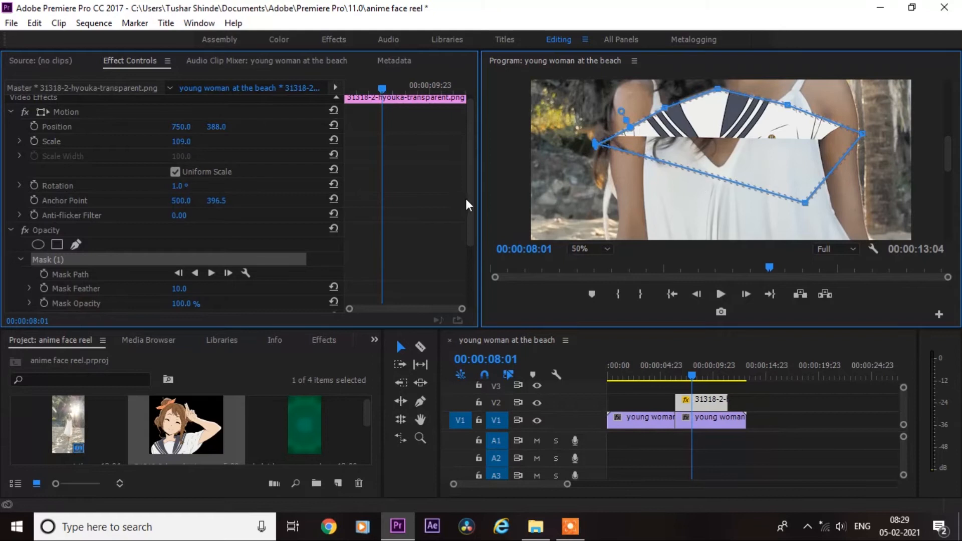
- Invert Mask (1), set feather 99 and expansion 65, and fit the monitor
{"action": "scroll", "scroll_direction": "down", "scroll_amount": 3}
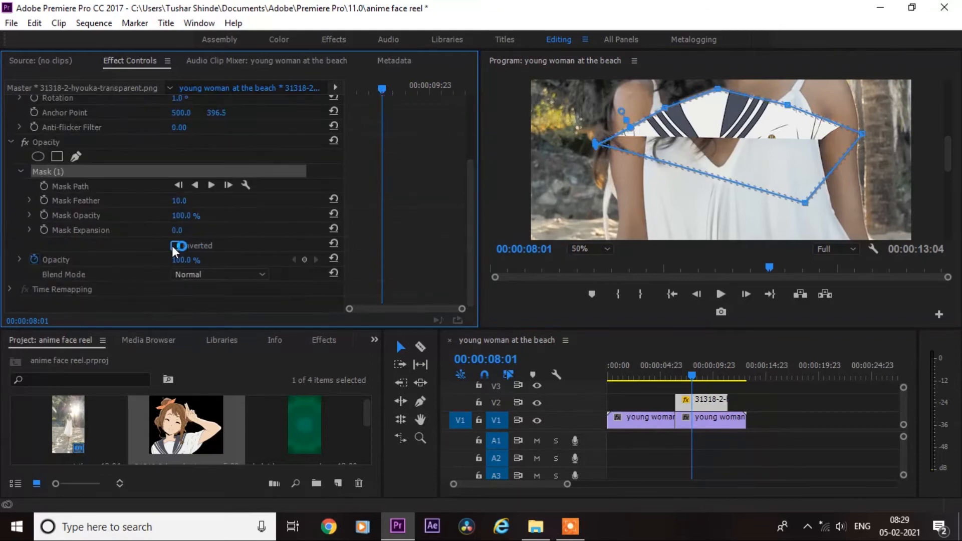
{"action": "left_click", "coordinate": [176, 245]}
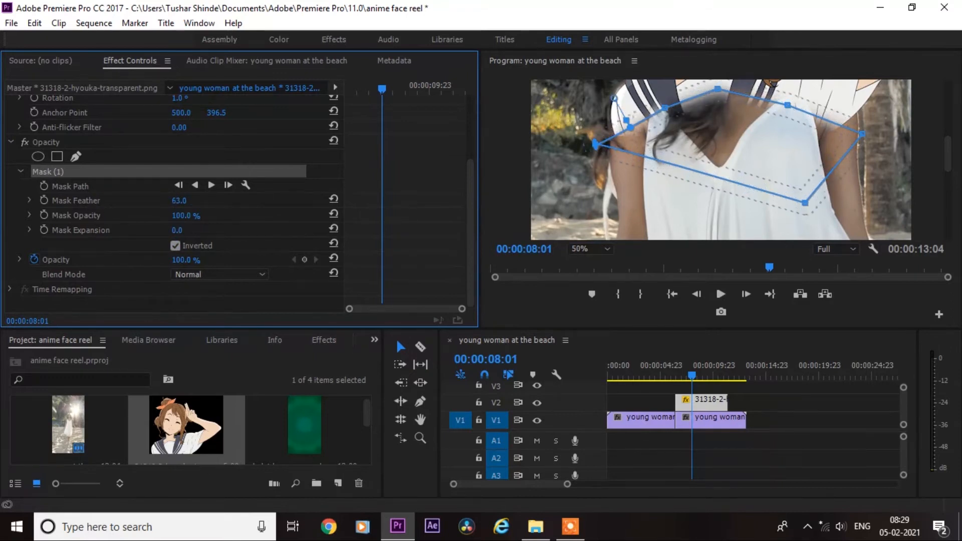
{"action": "left_click_drag", "start_coordinate": [178, 200], "coordinate": [188, 199]}
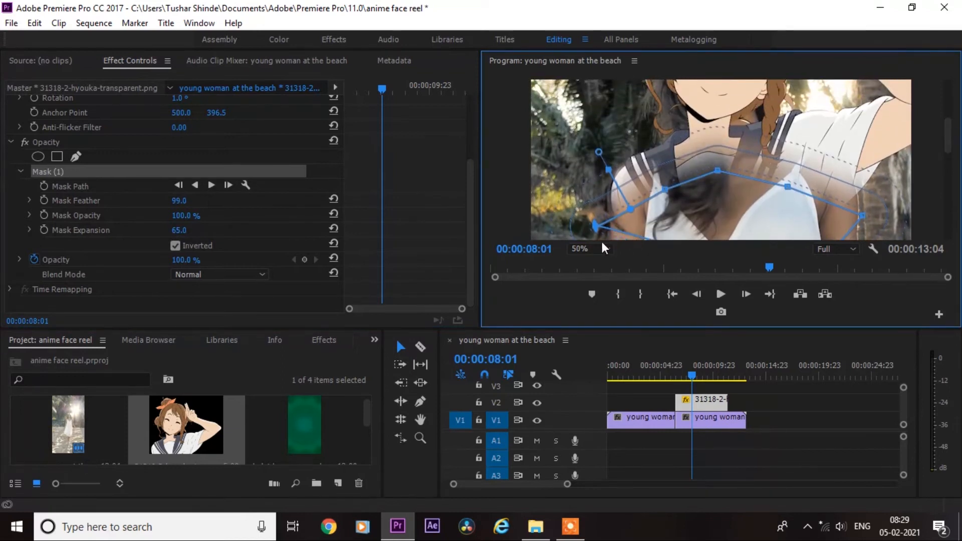
{"action": "left_click", "coordinate": [584, 248]}
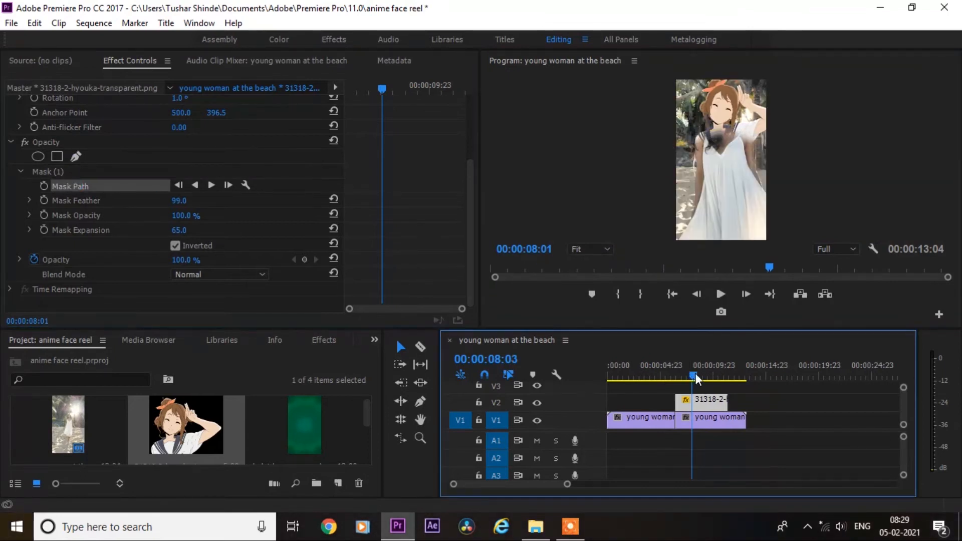
- Move the playhead to about 7 seconds and preview the kaleidoscope clip
{"action": "left_click_drag", "start_coordinate": [696, 374], "coordinate": [684, 374]}
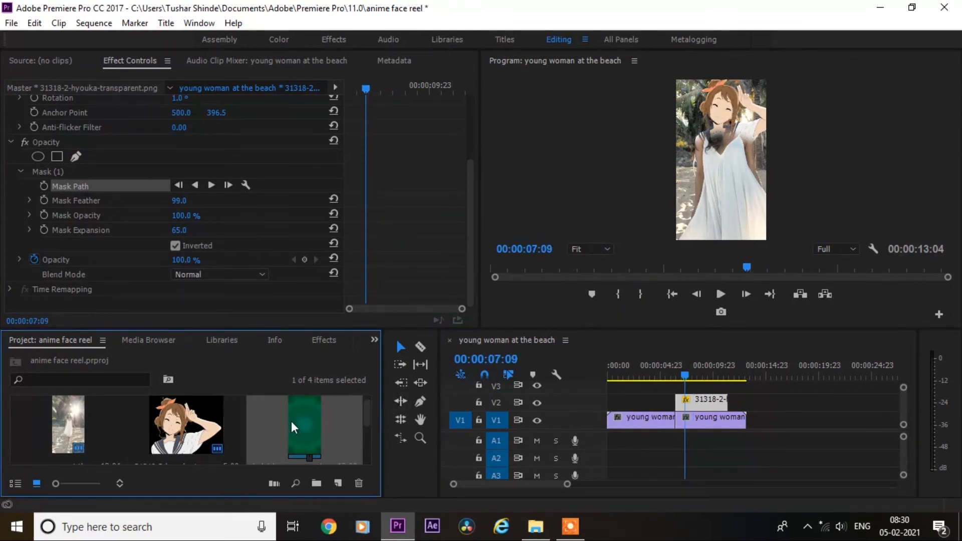
{"action": "double_click", "coordinate": [303, 429]}
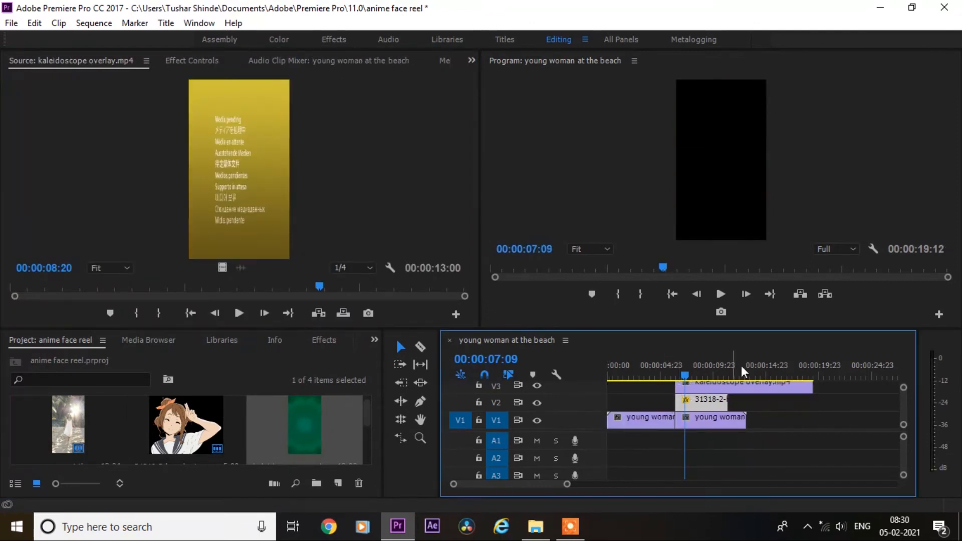
{"action": "left_click", "coordinate": [744, 376]}
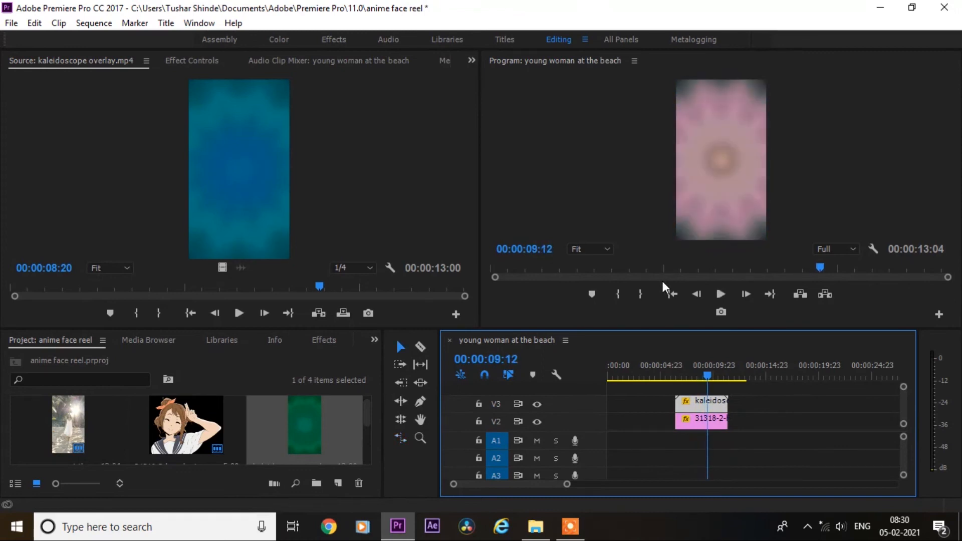
{"action": "mouse_move", "coordinate": [494, 206]}
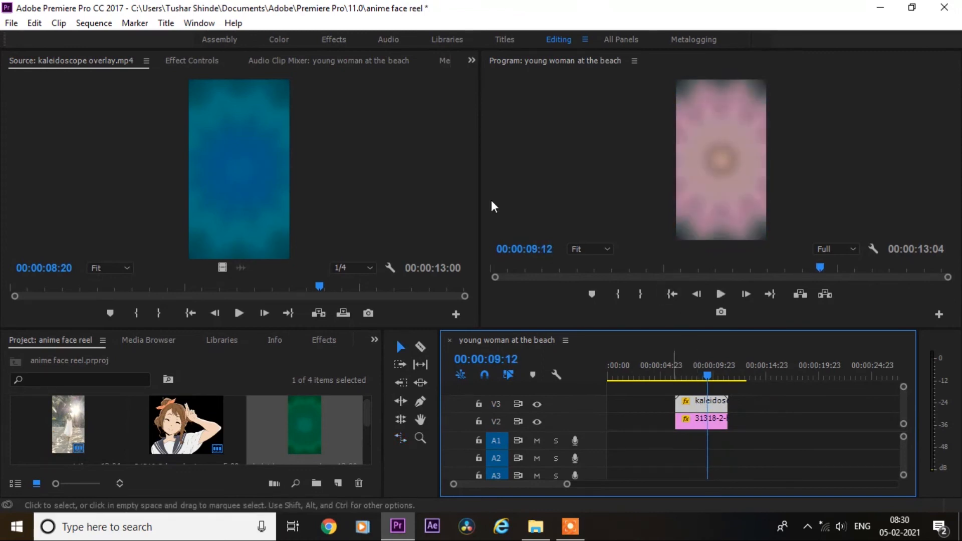
- Set the kaleidoscope clip's Opacity blend mode to Difference
{"action": "left_click", "coordinate": [192, 61]}
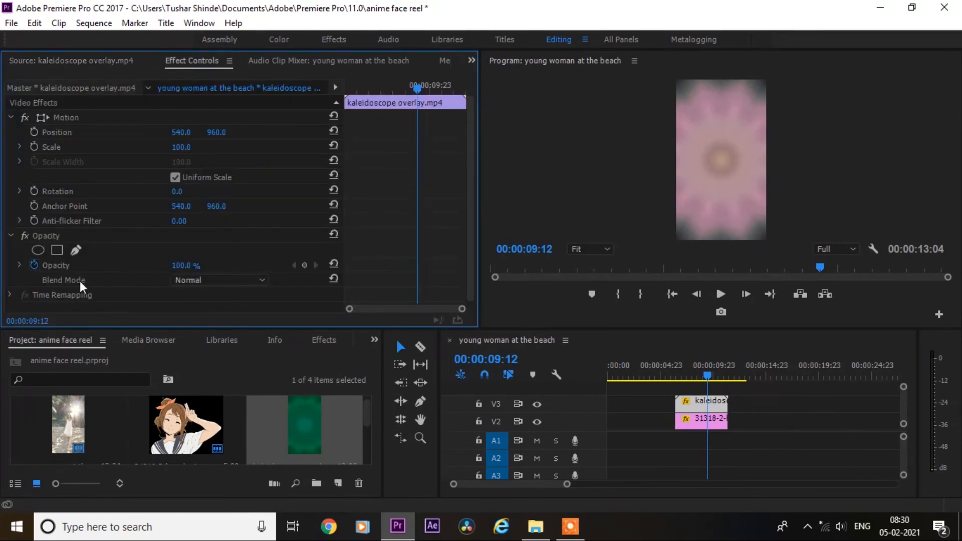
{"action": "left_click", "coordinate": [219, 280]}
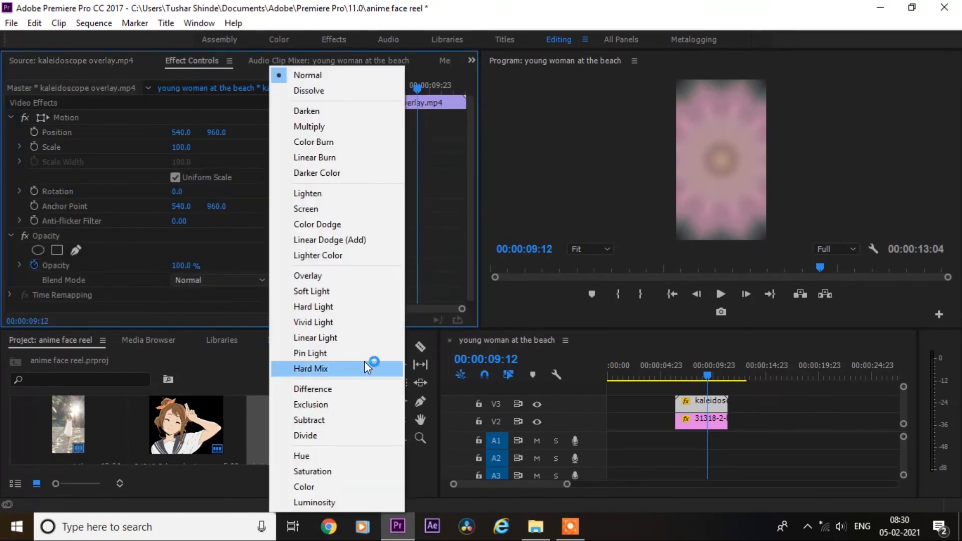
{"action": "left_click", "coordinate": [312, 389]}
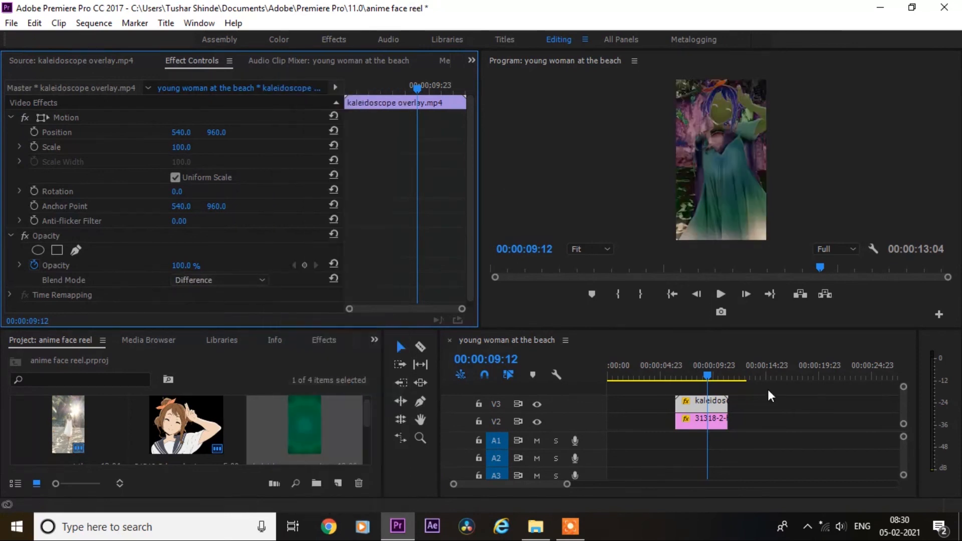